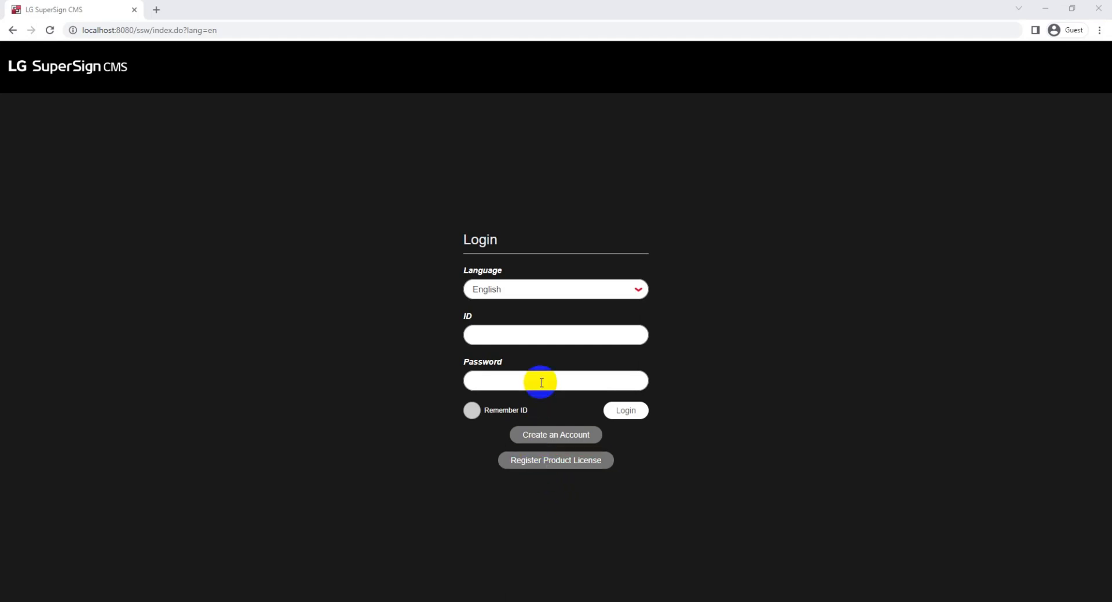
text(admin)
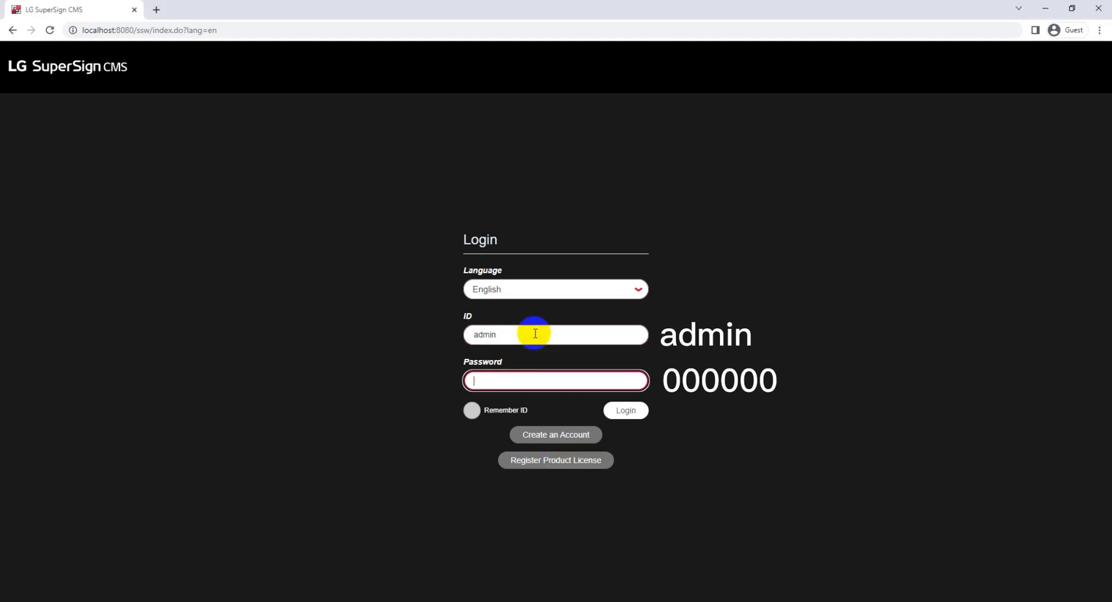
text(000000)
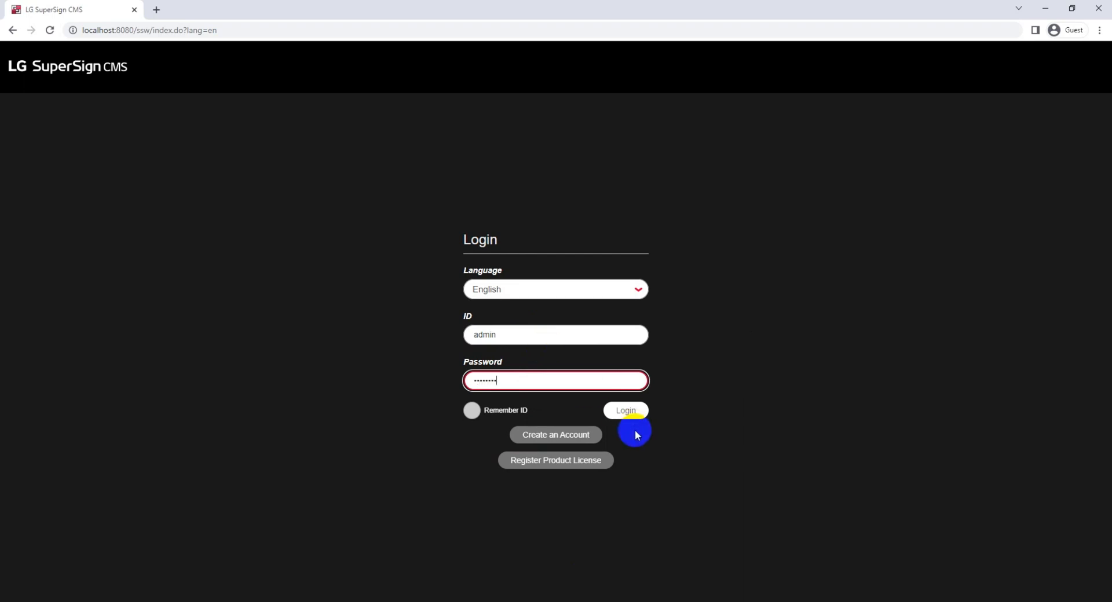
click(625, 410)
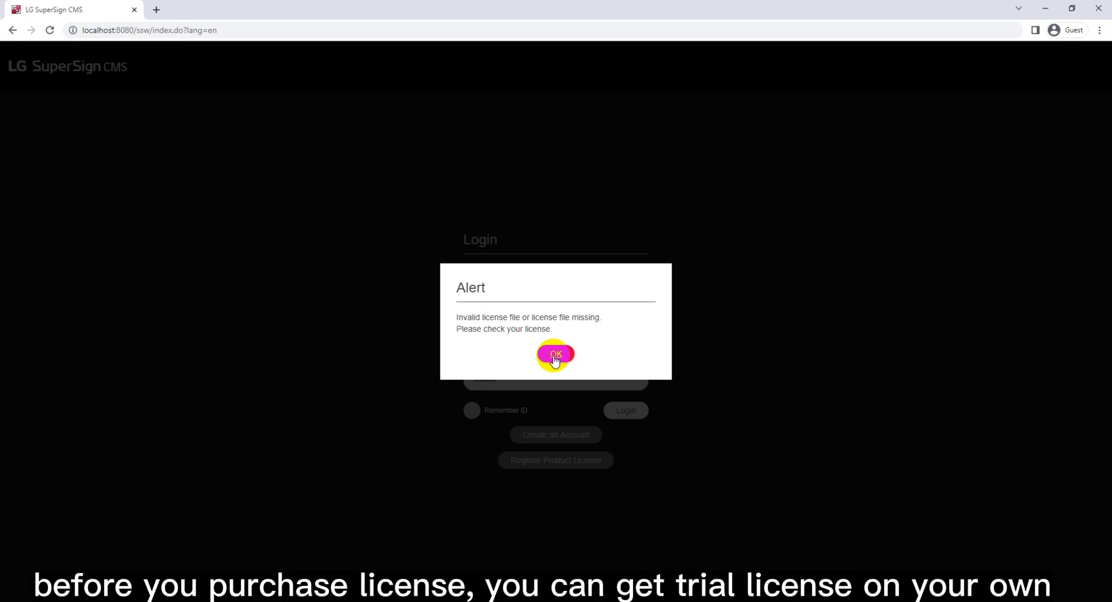
Dismiss the license alert and open the Register Product License form
click(555, 354)
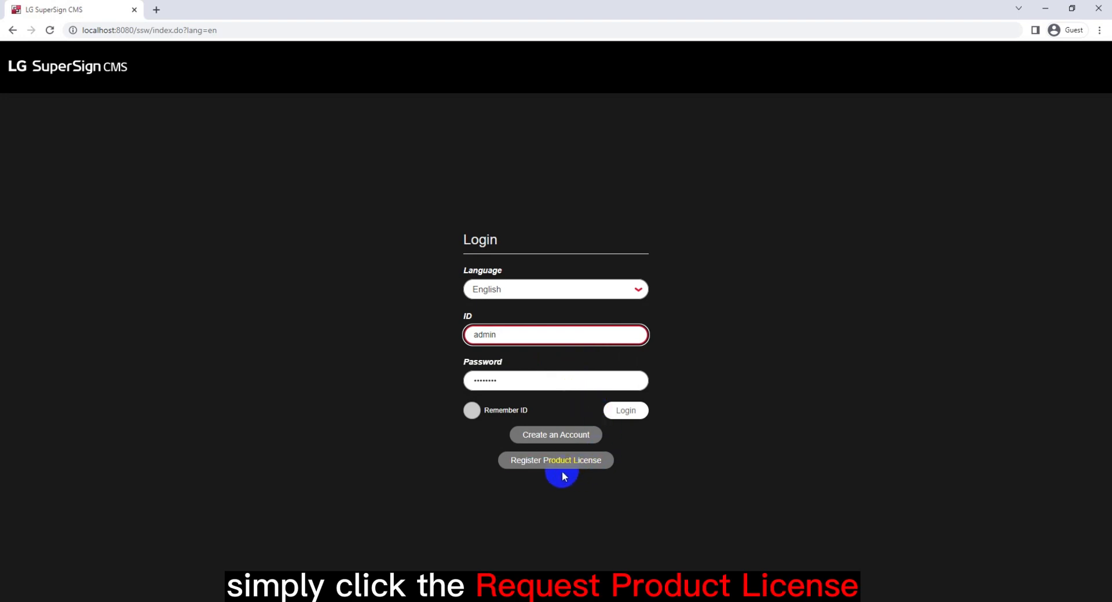
click(556, 461)
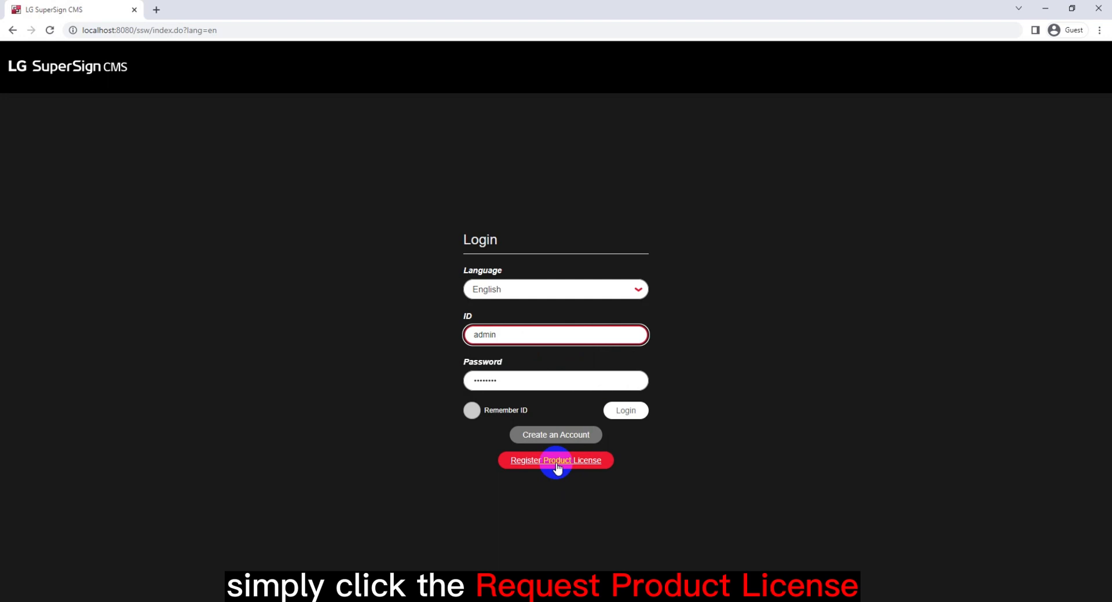
click(556, 460)
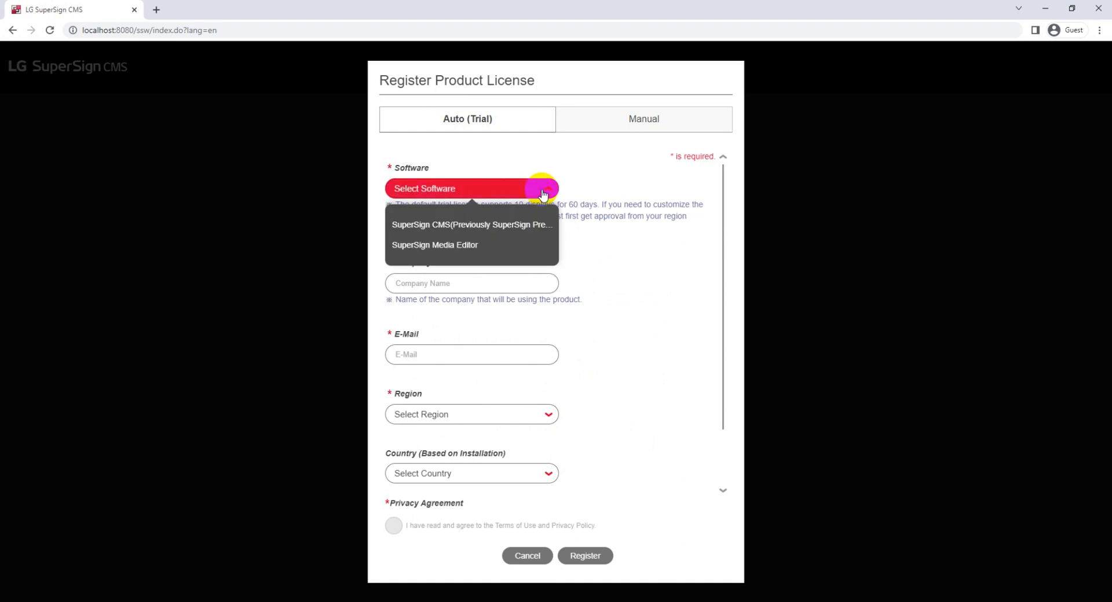
Request a SuperSign CMS trial license for 'my company' in Algeria
click(471, 224)
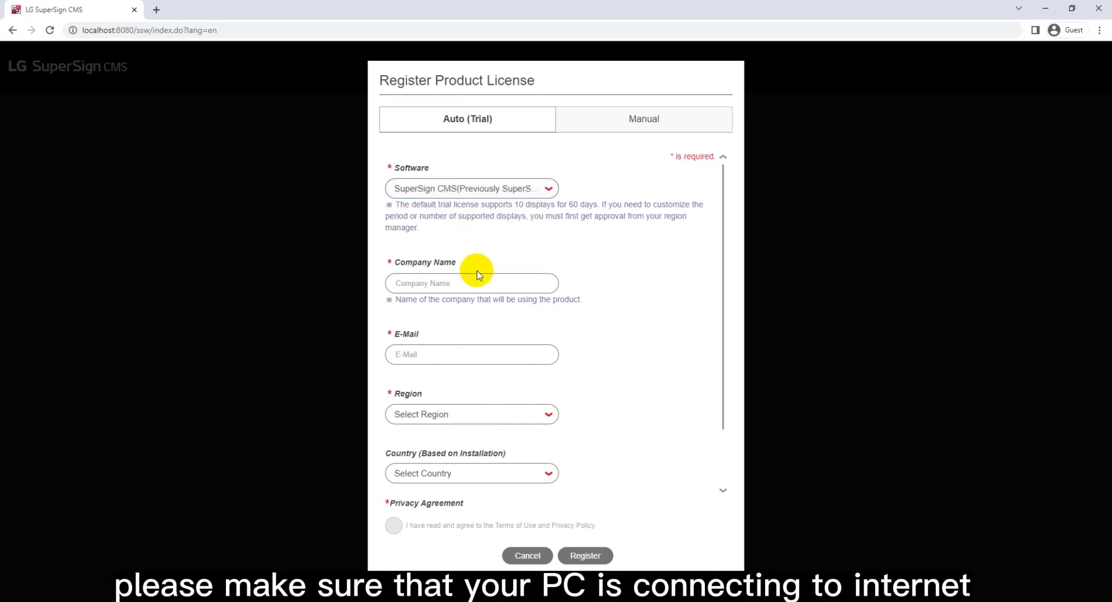
click(472, 284)
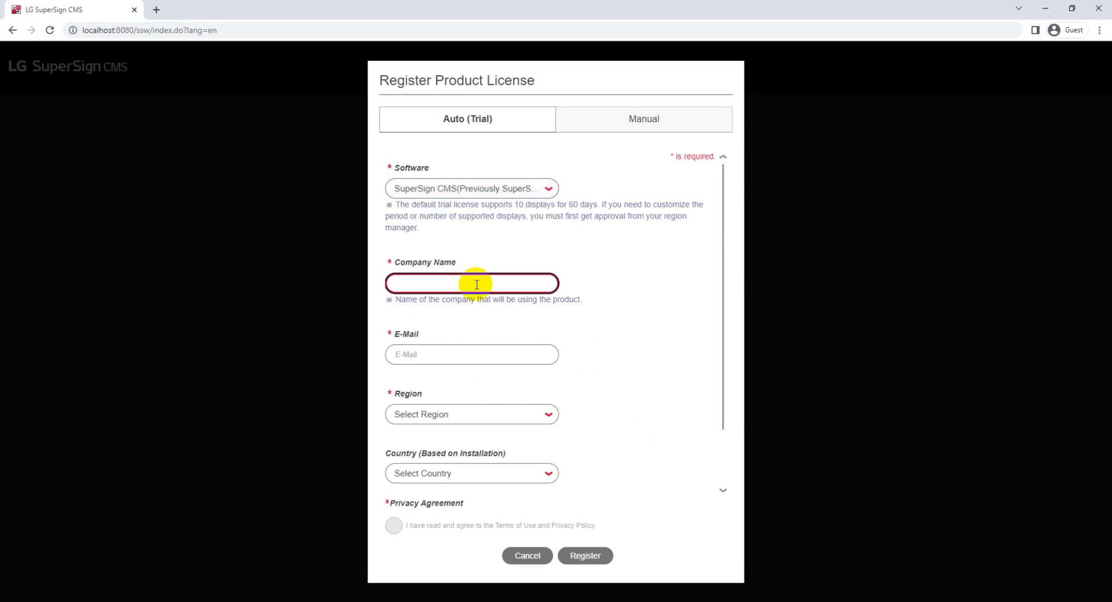
text(my company)
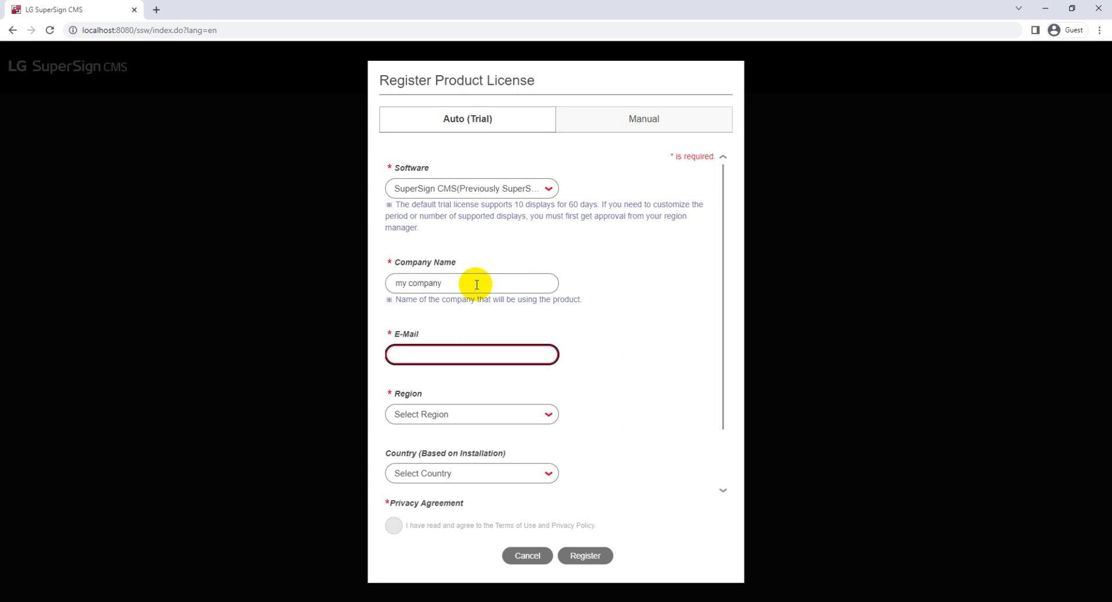
click(471, 473)
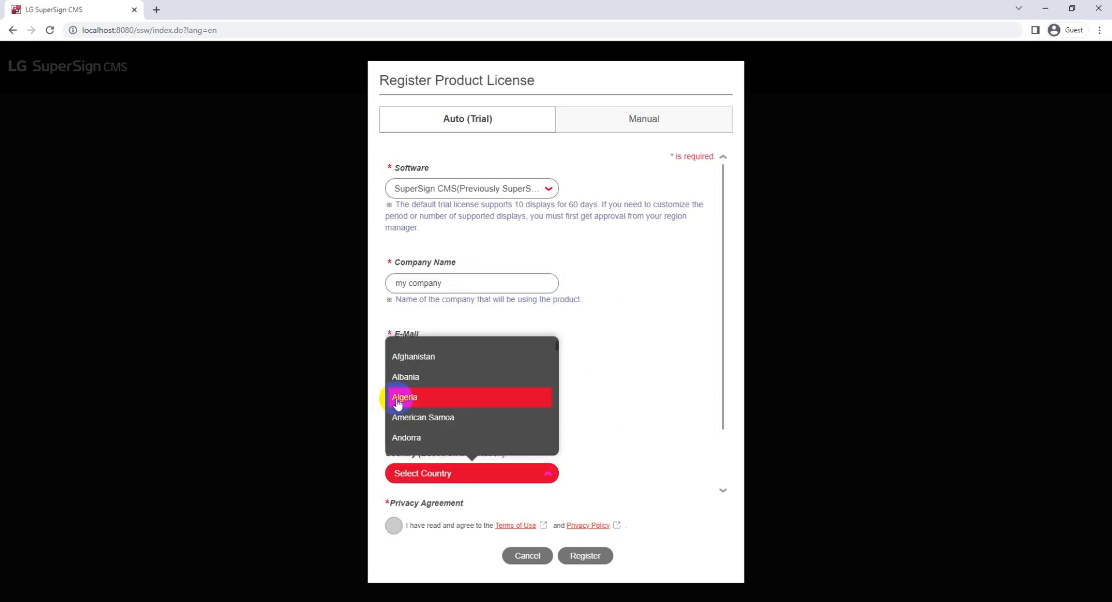
click(585, 555)
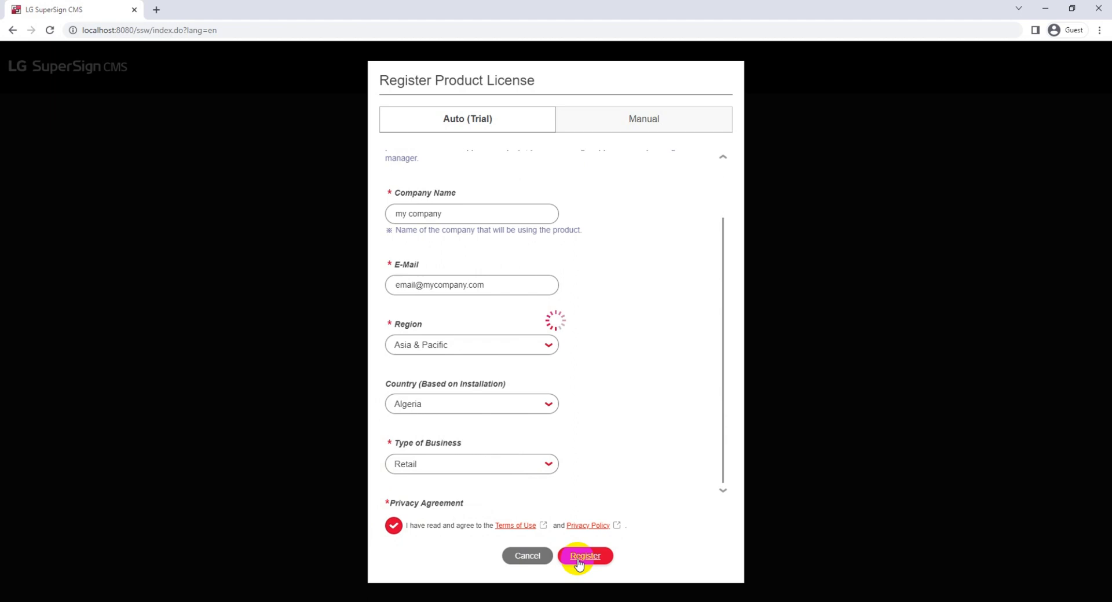
click(585, 556)
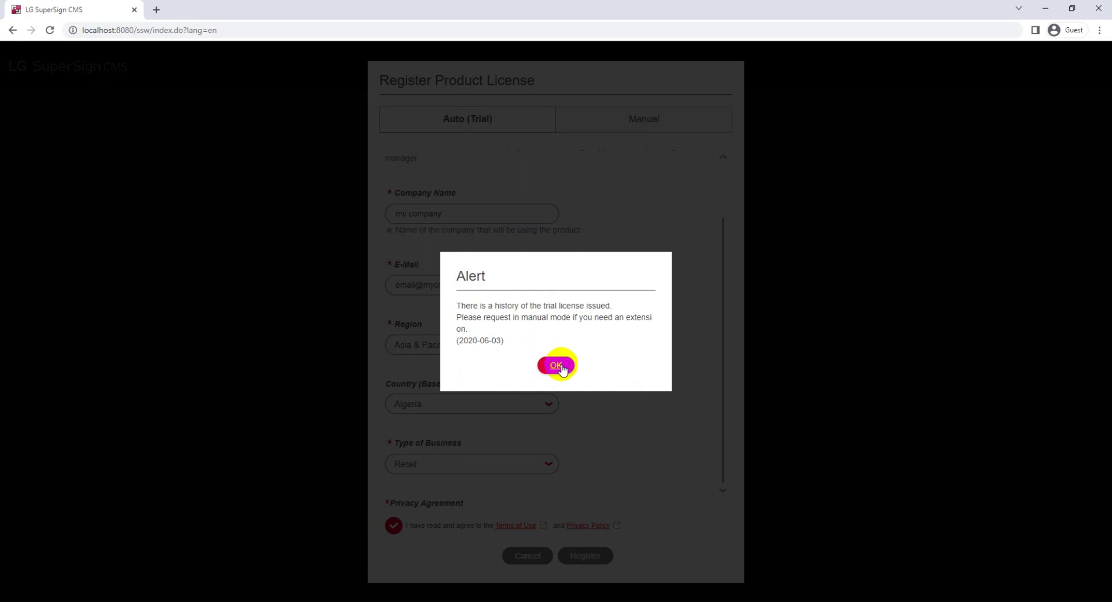
Dismiss the trial-history alert and switch to manual license registration
click(555, 365)
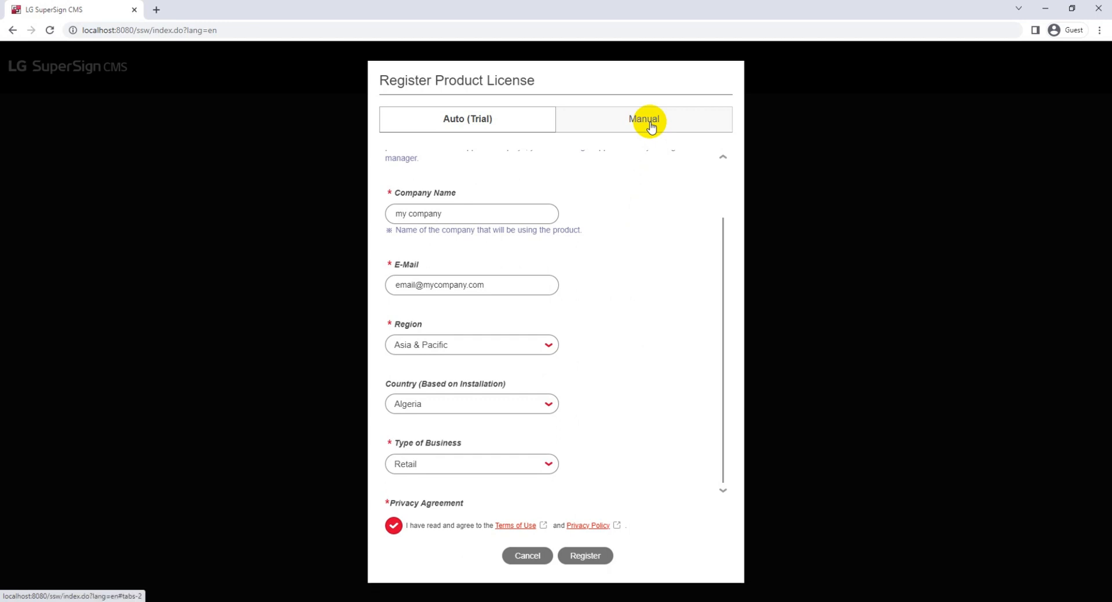
click(646, 120)
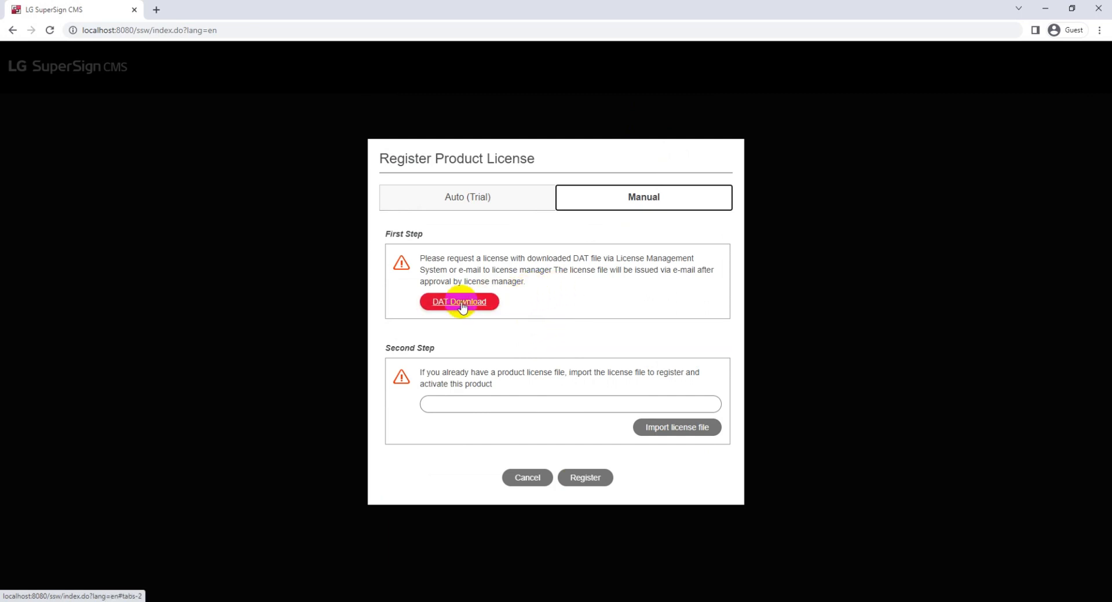
Export the license request DAT file as a SuperSign_License zip download
click(459, 302)
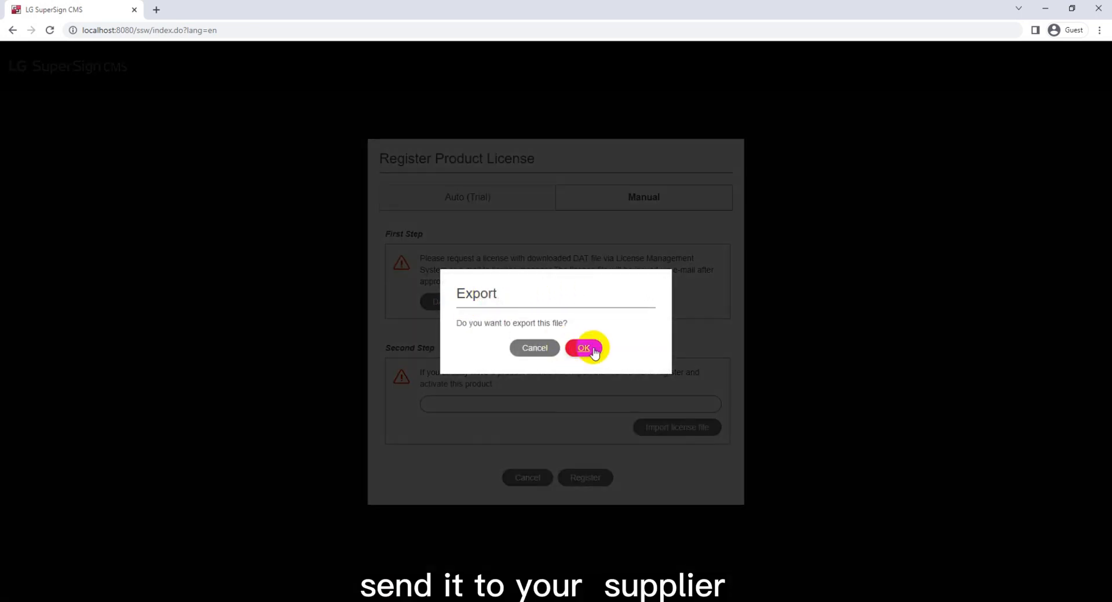
click(583, 348)
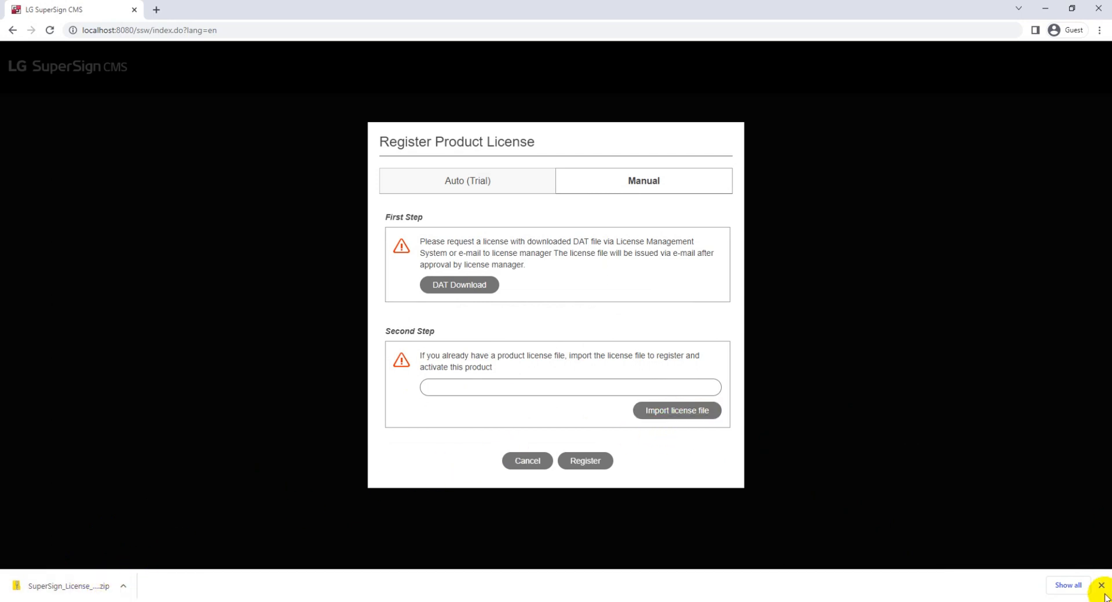
click(677, 427)
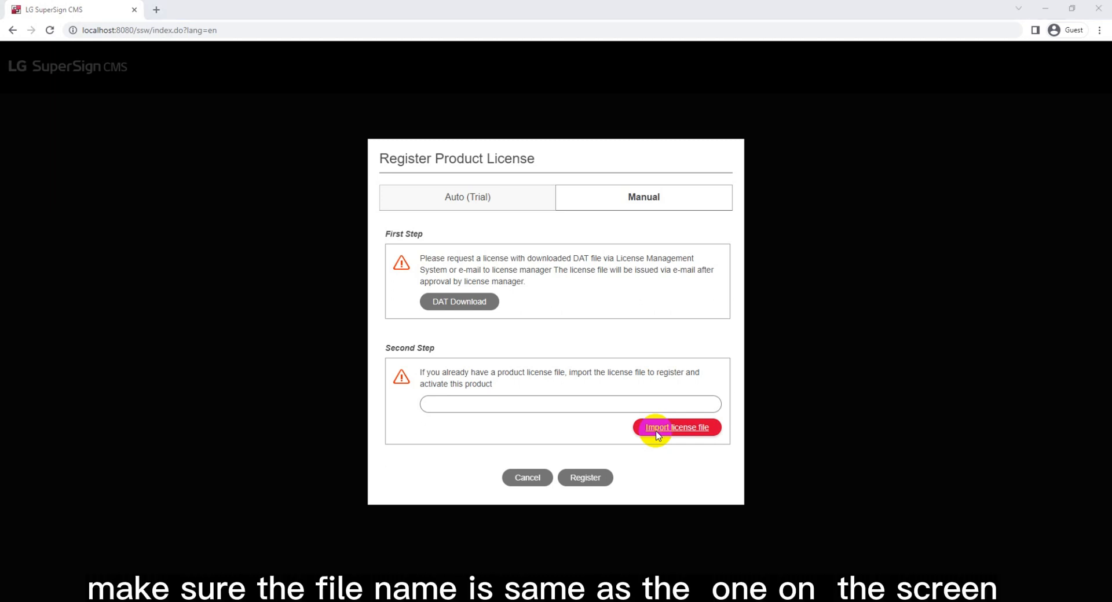
Import sspremium.lic from the Downloads folder as the license file
click(677, 427)
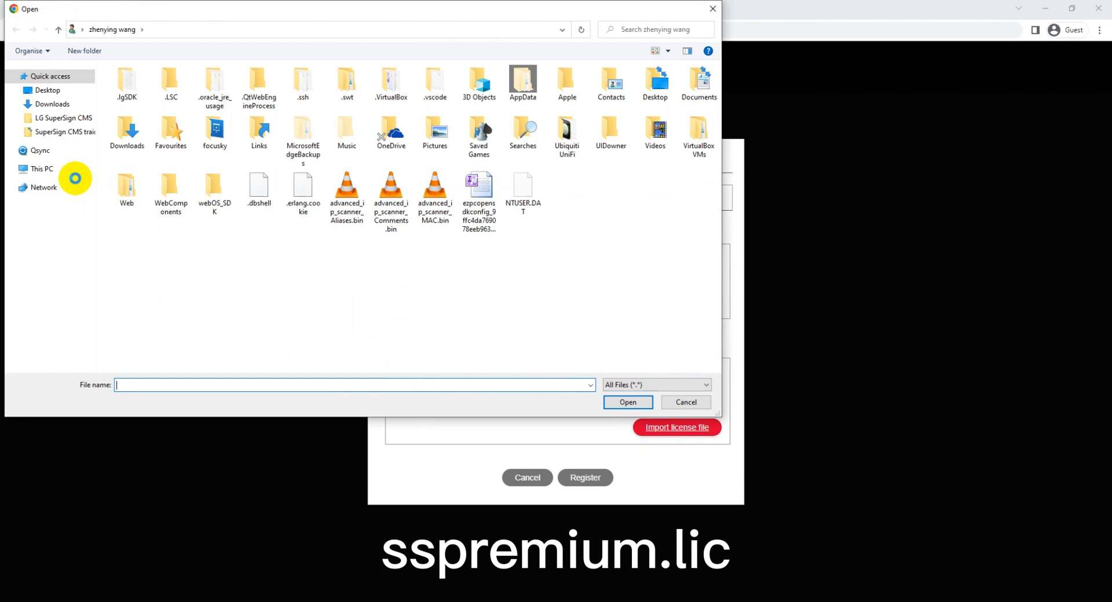
click(51, 104)
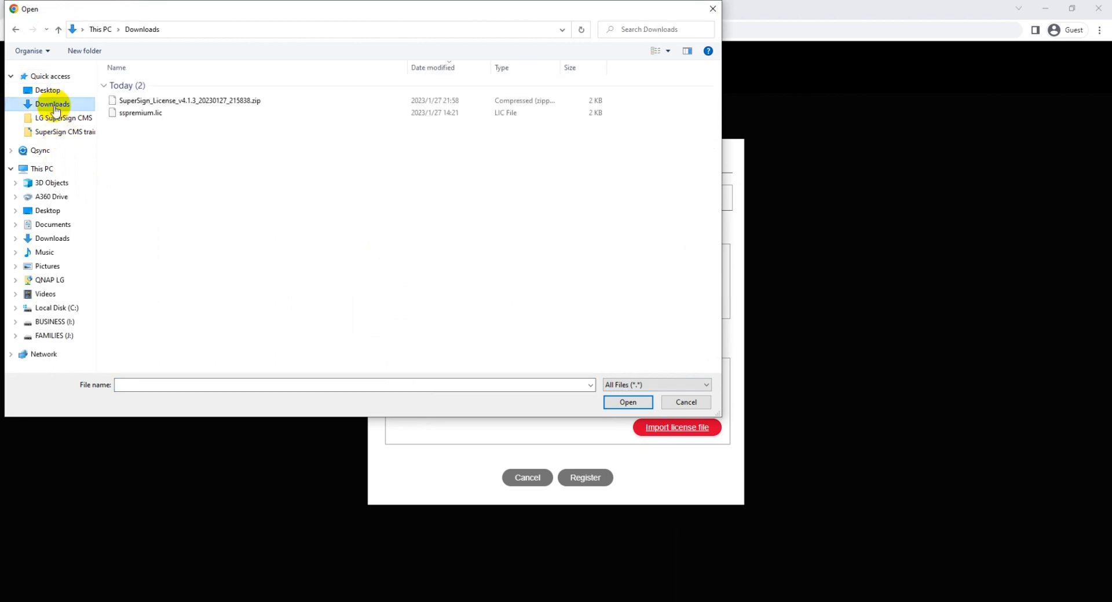
click(140, 113)
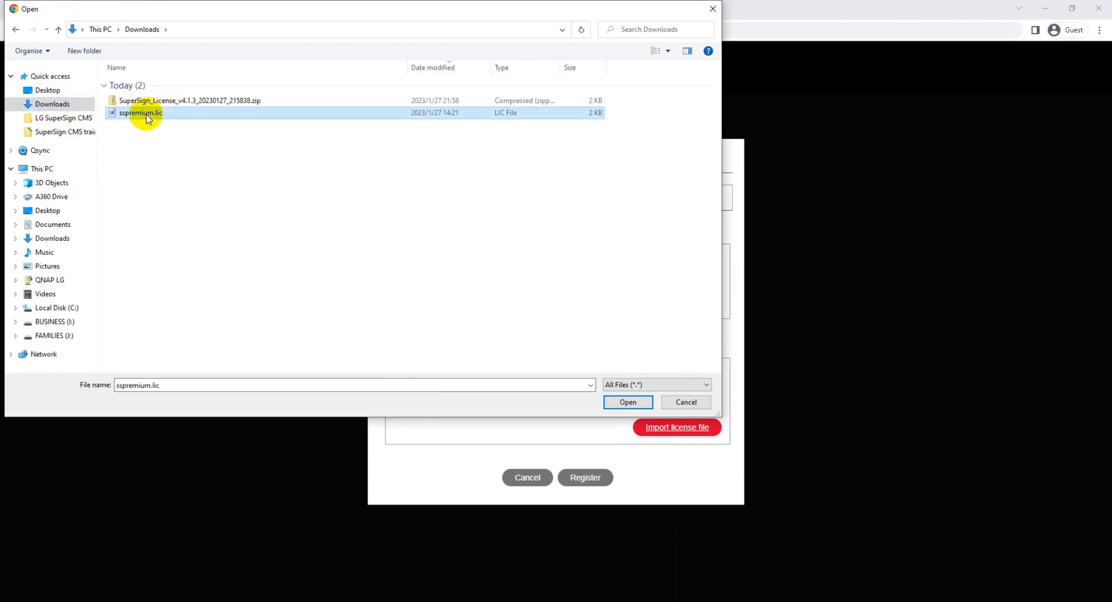
click(627, 403)
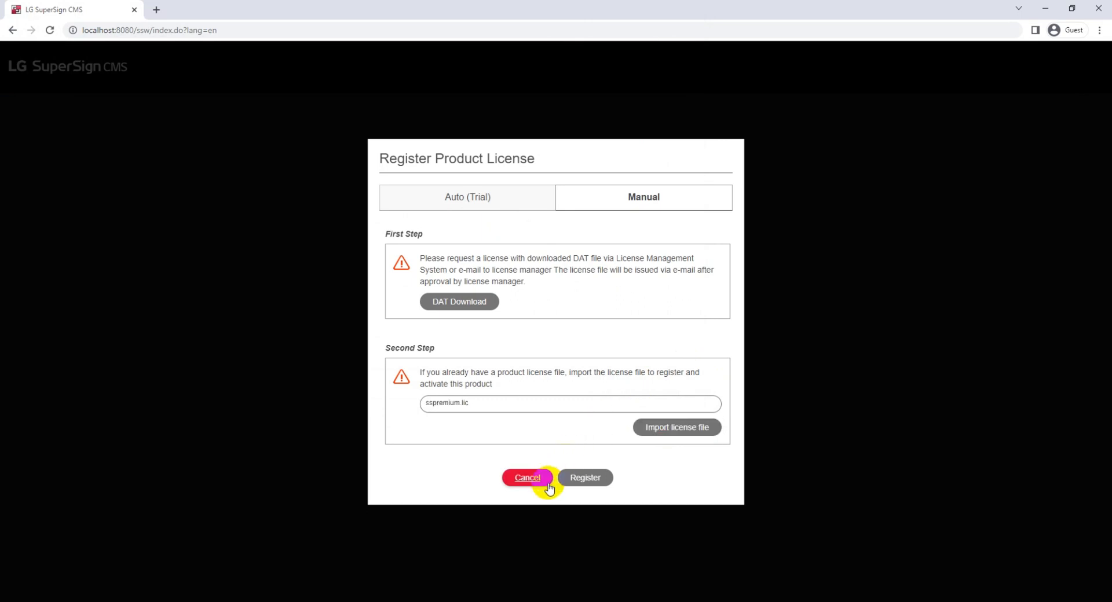
Register the product with sspremium.lic and acknowledge the success message
click(586, 478)
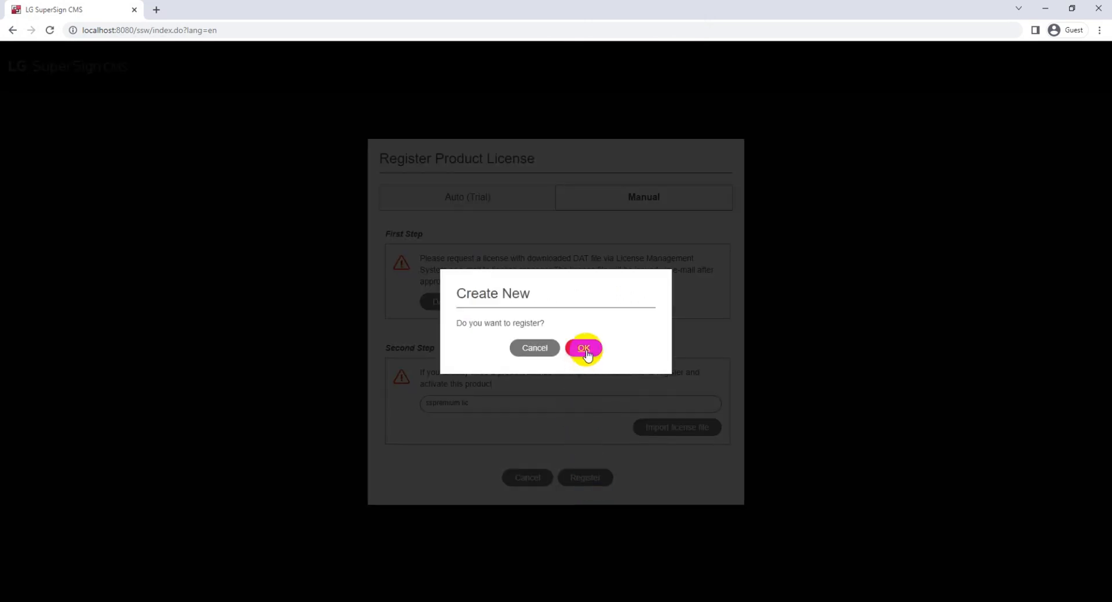
click(583, 348)
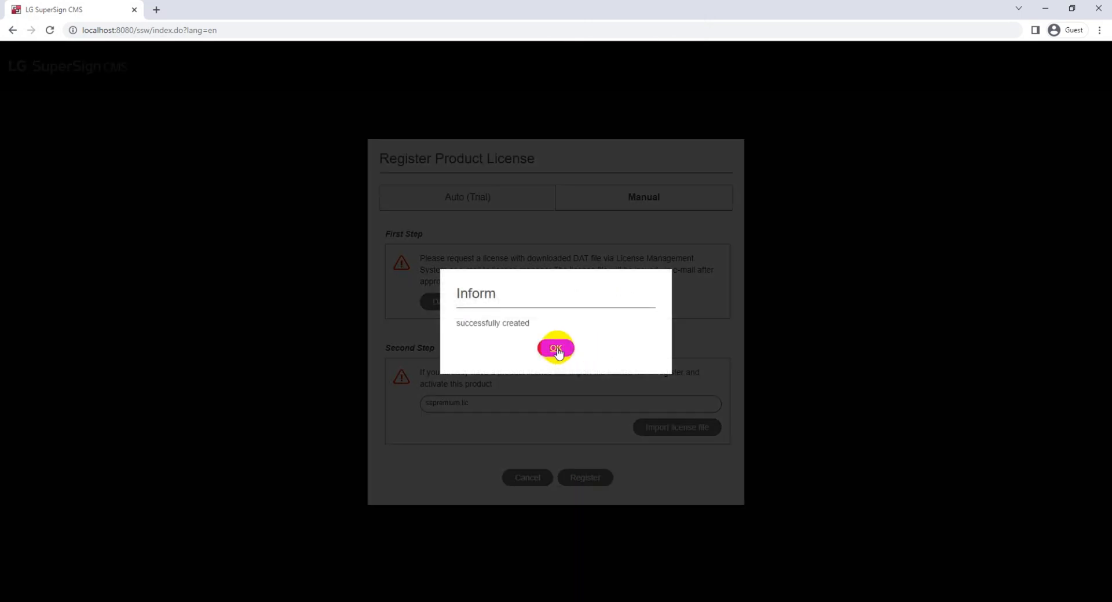
click(555, 347)
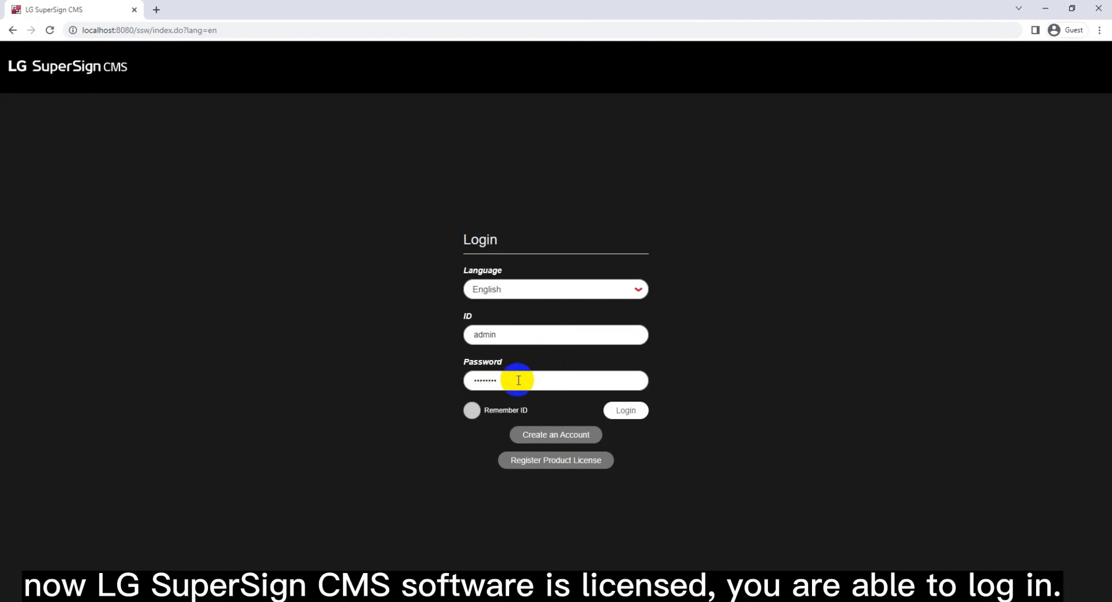